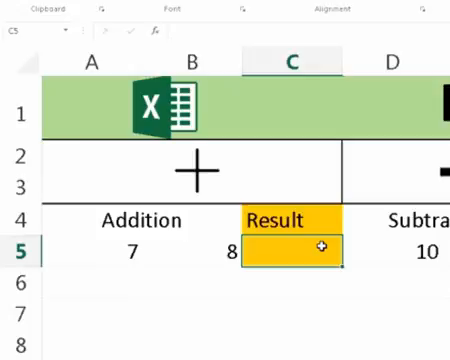
Step: Enter an addition formula in the Addition Result cell summing 7 and 8 to show 15
text(=A5)
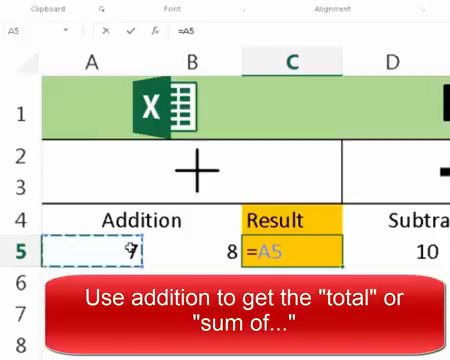
text(+)
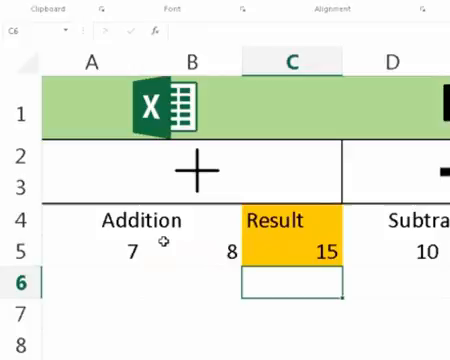
mouse_move(404, 252)
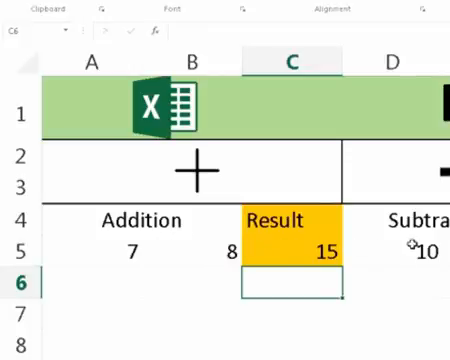
mouse_move(228, 244)
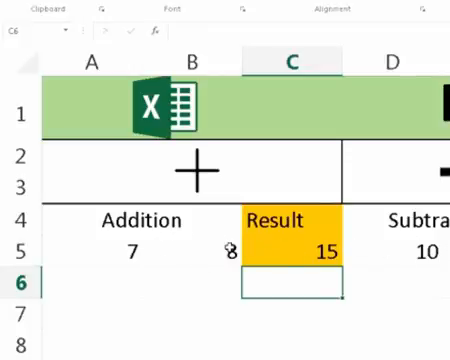
mouse_move(404, 248)
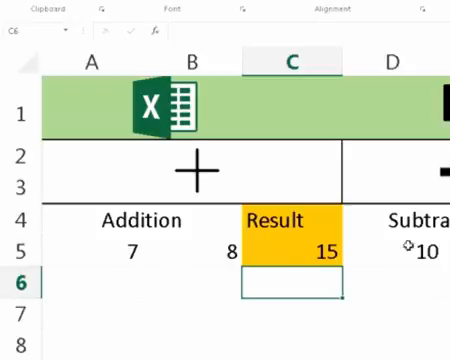
Step: Enter =D5-E5 in the Subtraction Result cell so it shows 6
scroll(right, 3)
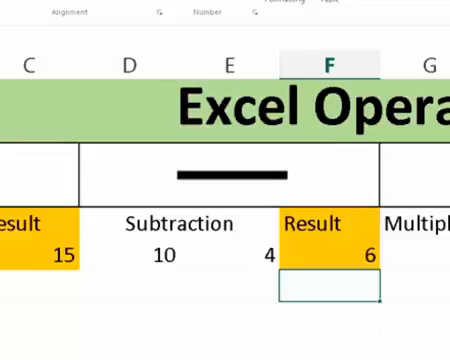
Step: Enter =G5*H5 in the Multiplication Result cell so it shows 360
scroll(right, 3)
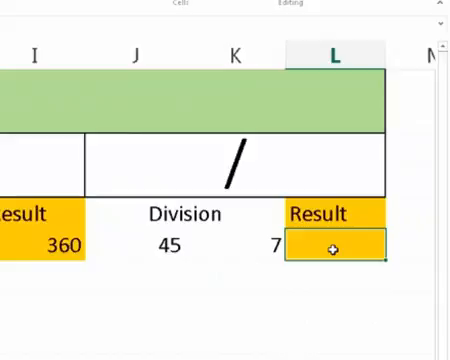
Step: Enter =J5/K5 in the Division Result cell so it shows 6.428571
key(enter)
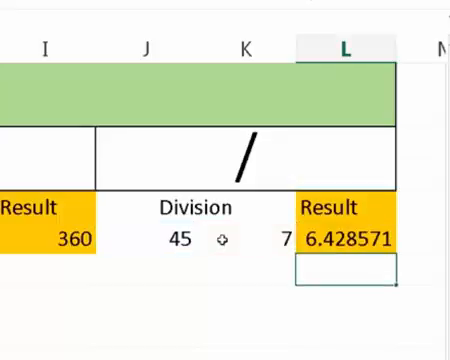
mouse_move(362, 248)
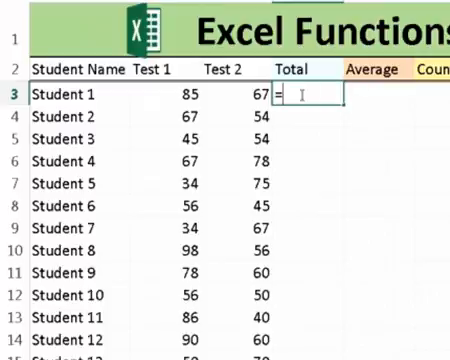
Step: Enter =SUM(B3:C3) in D3, giving Student 1 a Total of 152, and fill it down
text(S)
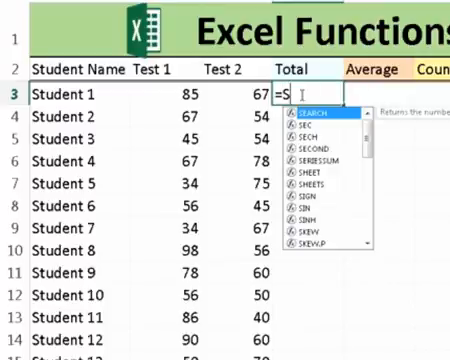
text(UM()
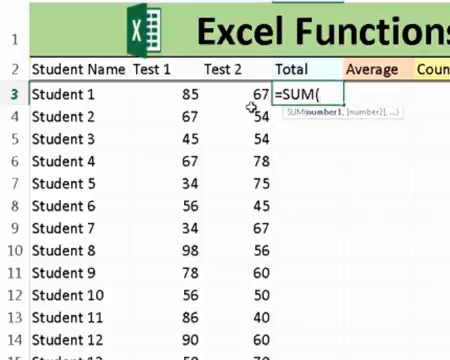
mouse_move(170, 100)
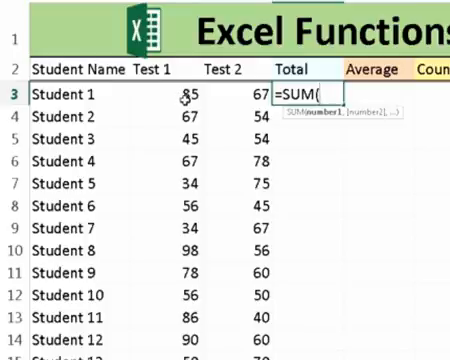
mouse_move(260, 104)
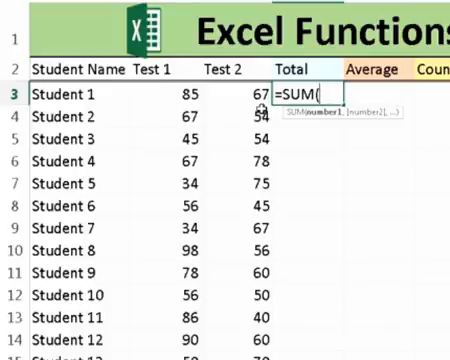
mouse_move(260, 124)
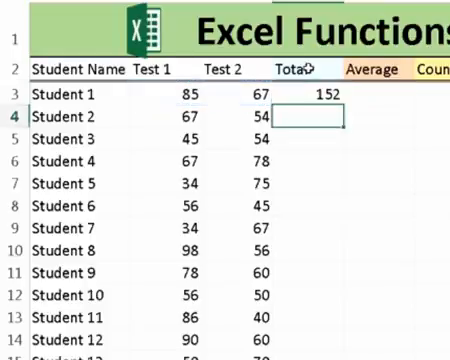
click(310, 96)
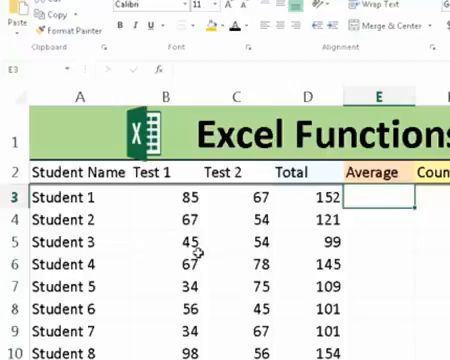
mouse_move(196, 216)
text(=)
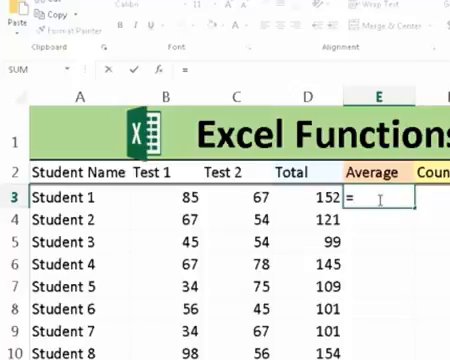
Step: Enter =AVERAGE(B3:C3) in E3 so Student 1's Average shows 76
text(Aver)
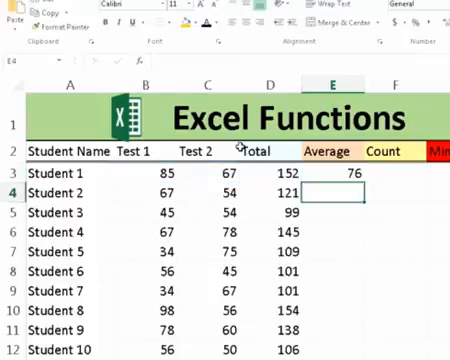
click(336, 178)
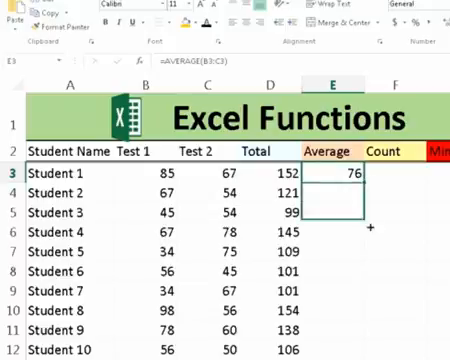
scroll(down, 3)
text(=)
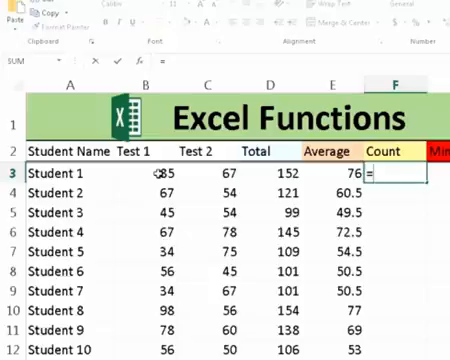
Step: Fill averages down column E and enter =COUNT(B3:B23) in F3, showing 21
click(156, 176)
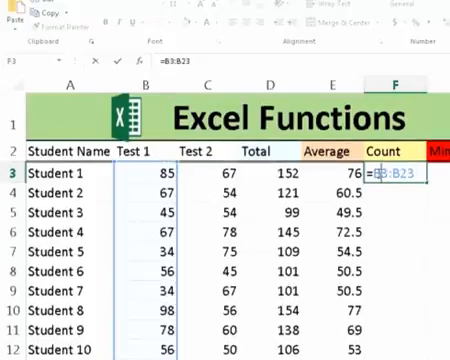
text(C)
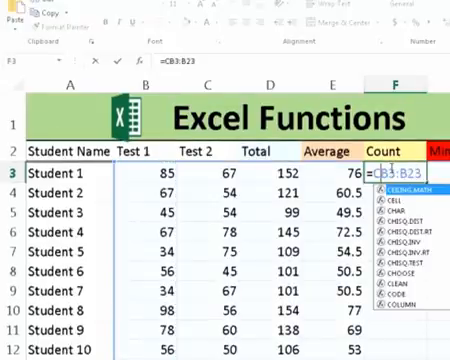
text(Count)
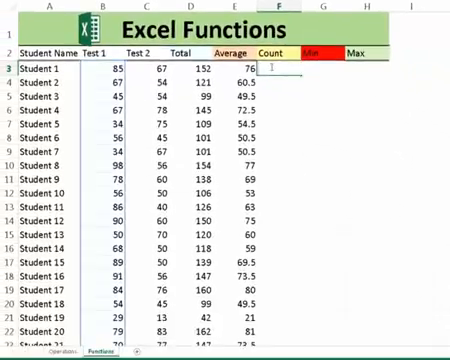
text(=c)
click(322, 68)
text(=)
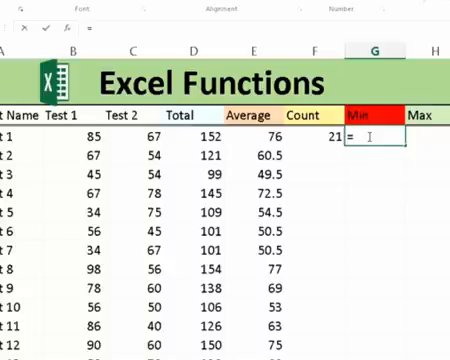
Step: Enter =MIN(B3:B23) in G3 so Min shows the lowest Test 1 score, 29
text(M)
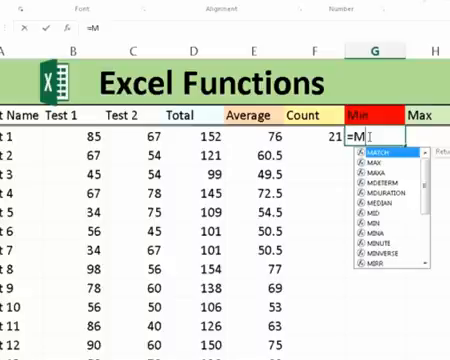
text(in)
click(426, 134)
text(=)
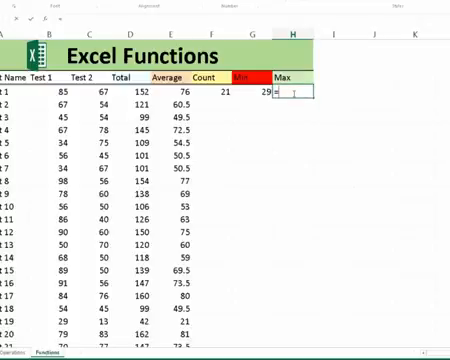
Step: Enter =MAX(B3:B23) in H3 so Max shows the highest Test 1 score, 98
text(M)
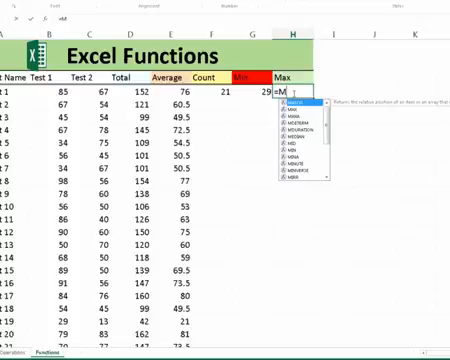
text(ax)
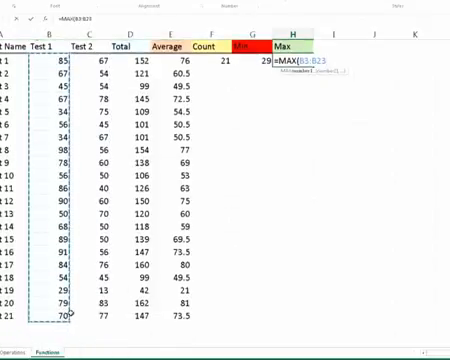
key(enter)
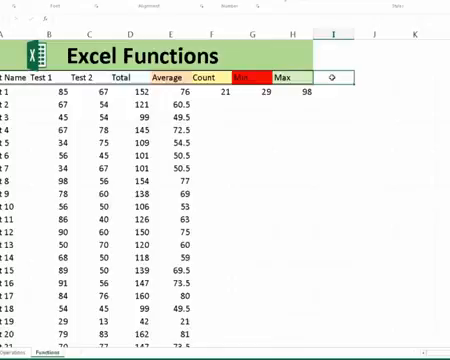
Step: Start typing the heading Range in I2 beside the Max column
text(Ran)
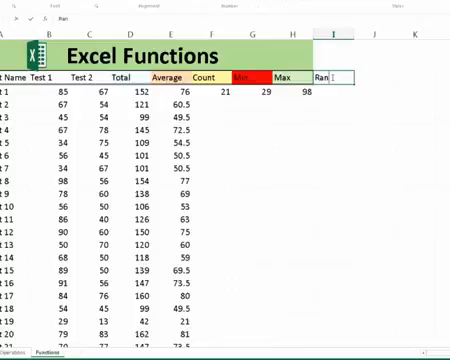